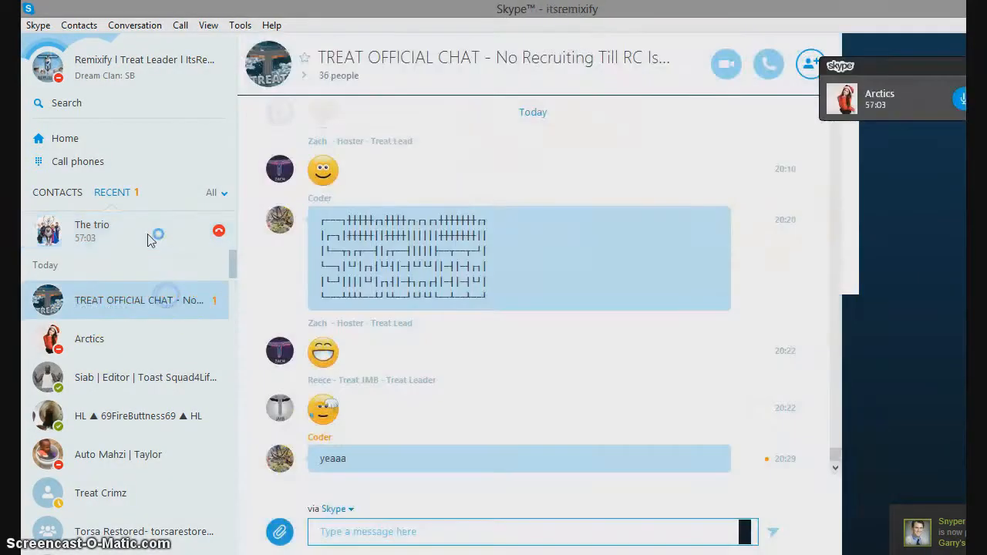
Step: View The trio group call, then switch to the conversation with Arctics
click(91, 230)
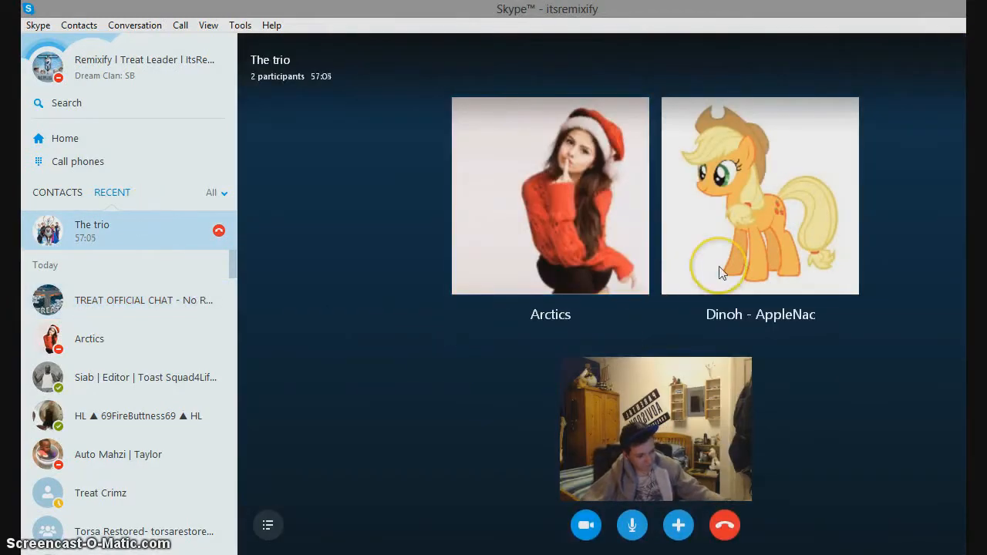
click(550, 195)
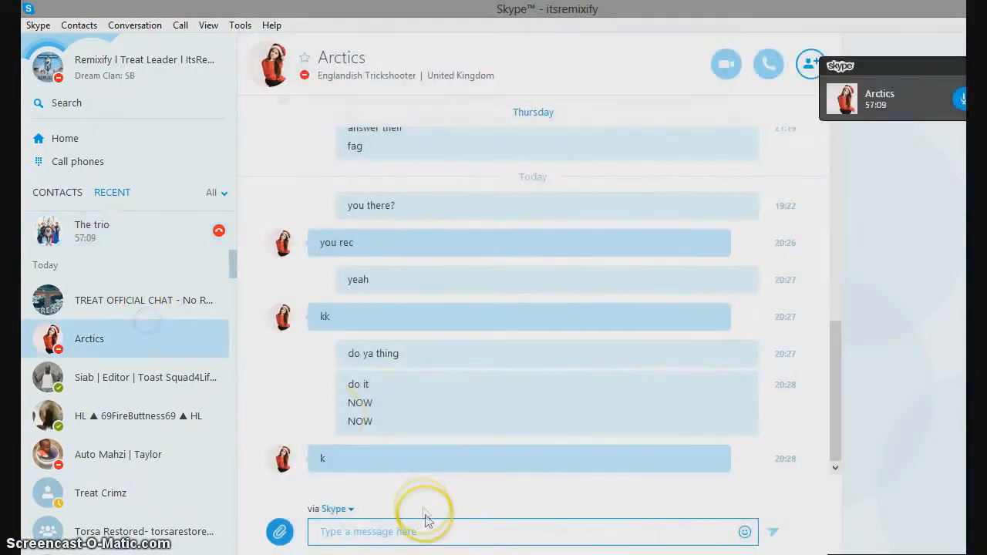
Step: Send Arctics the message 'should I just ask'
text(s)
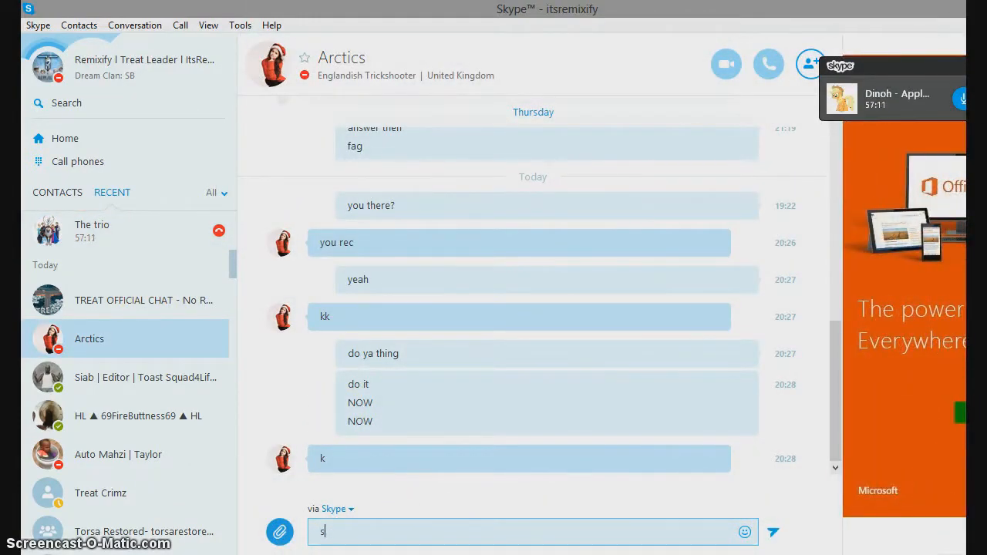
text(hould I just)
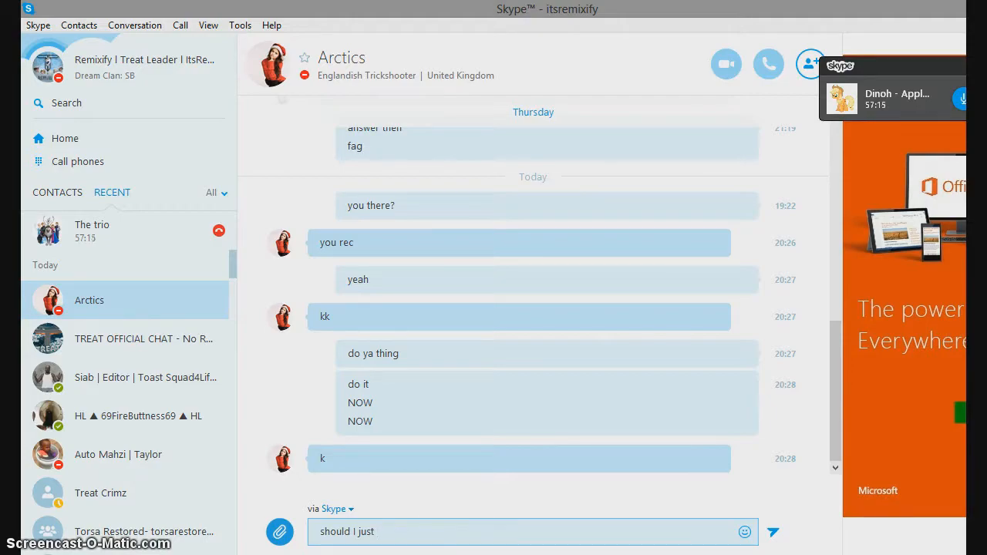
text(ask)
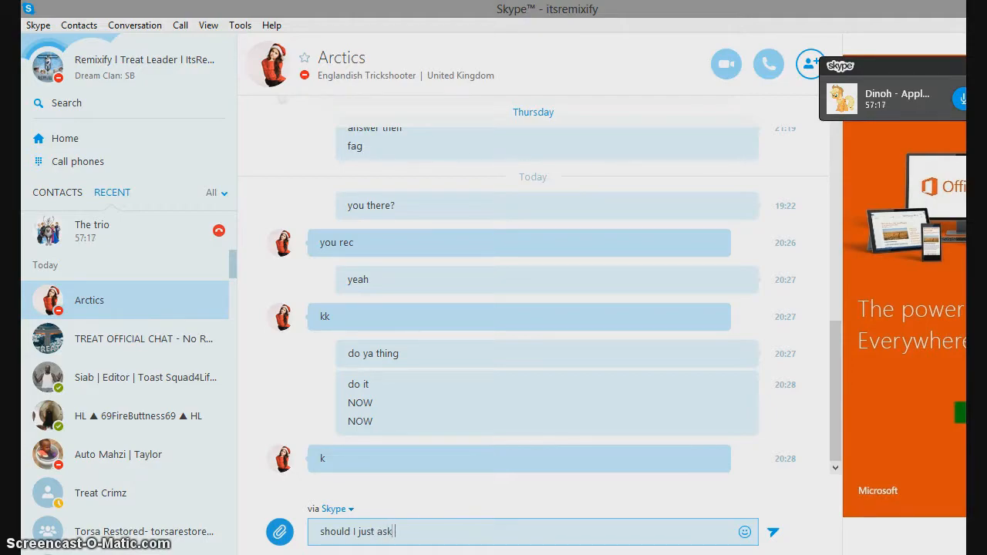
key(Return)
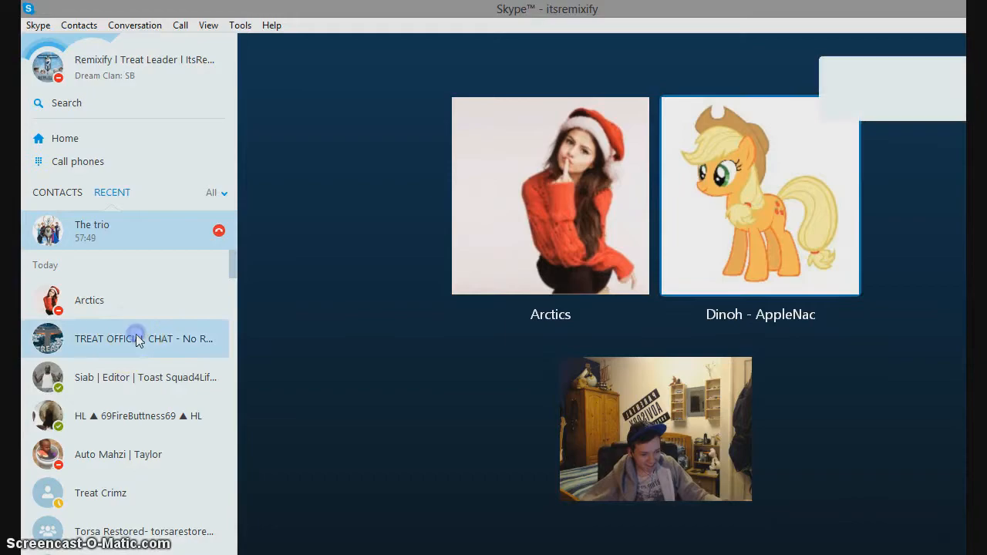
Step: Switch between TREAT OFFICIAL CHAT and The trio call, ending on TREAT OFFICIAL CHAT
click(123, 339)
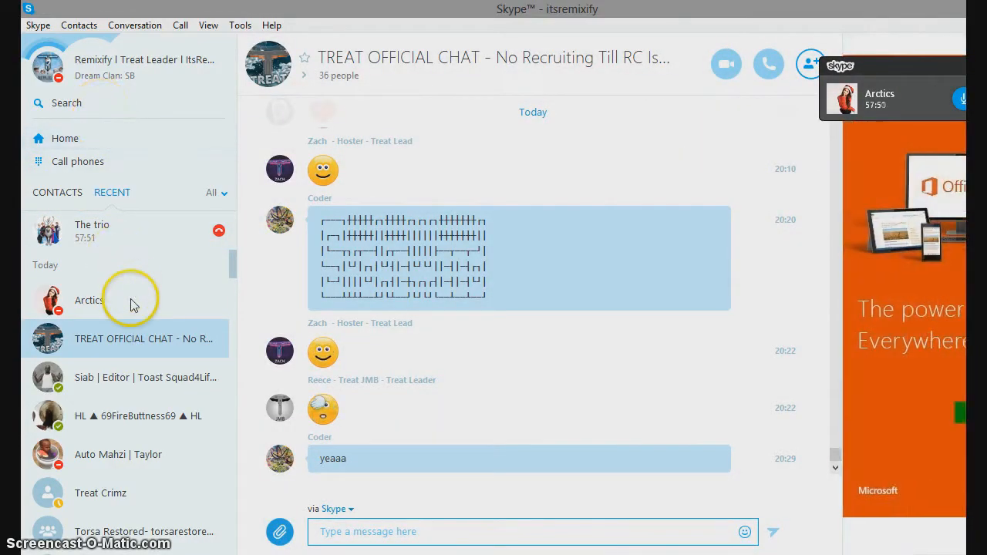
click(91, 230)
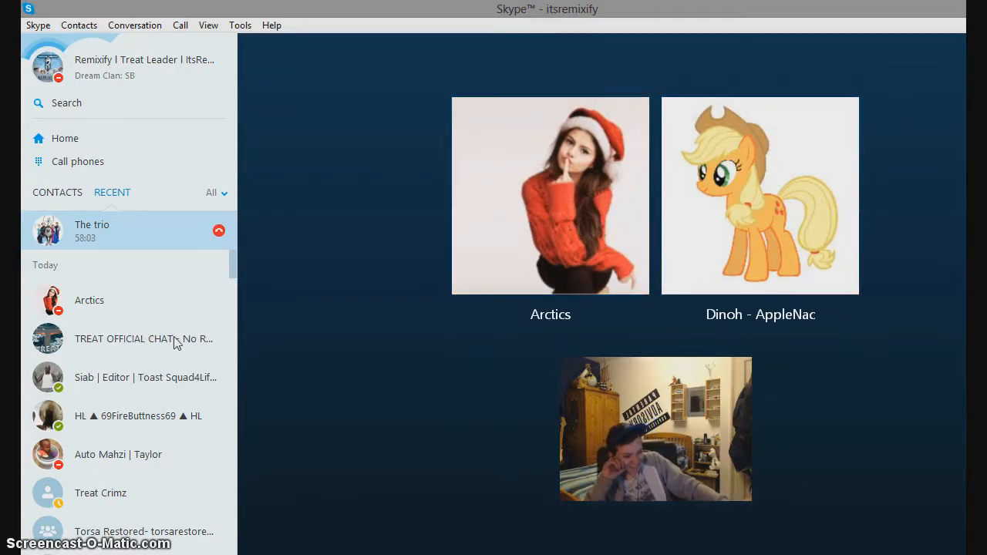
click(760, 196)
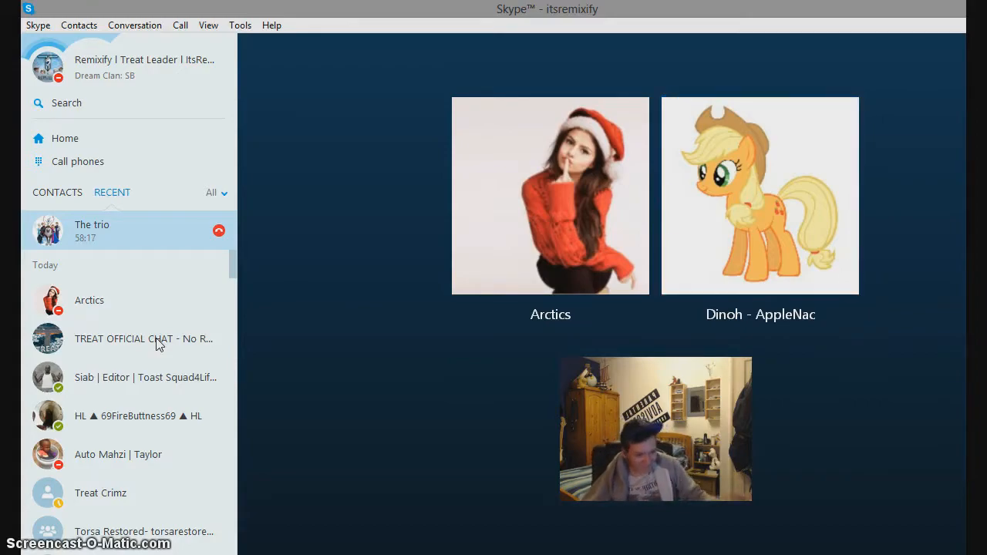
click(143, 339)
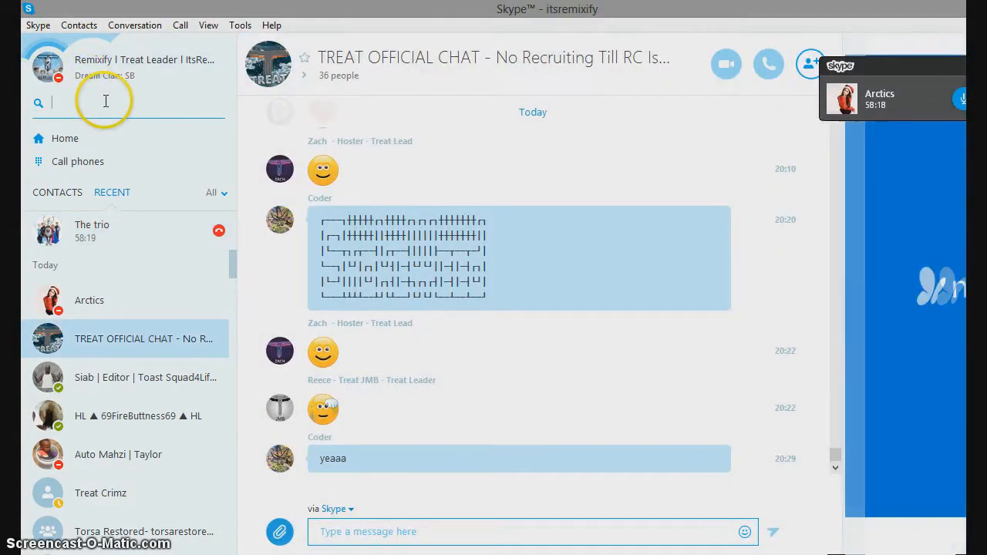
Step: Search for 'dinoh' and post 'new player and dinoh' in TREAT OFFICIAL CHAT
text(dinoh)
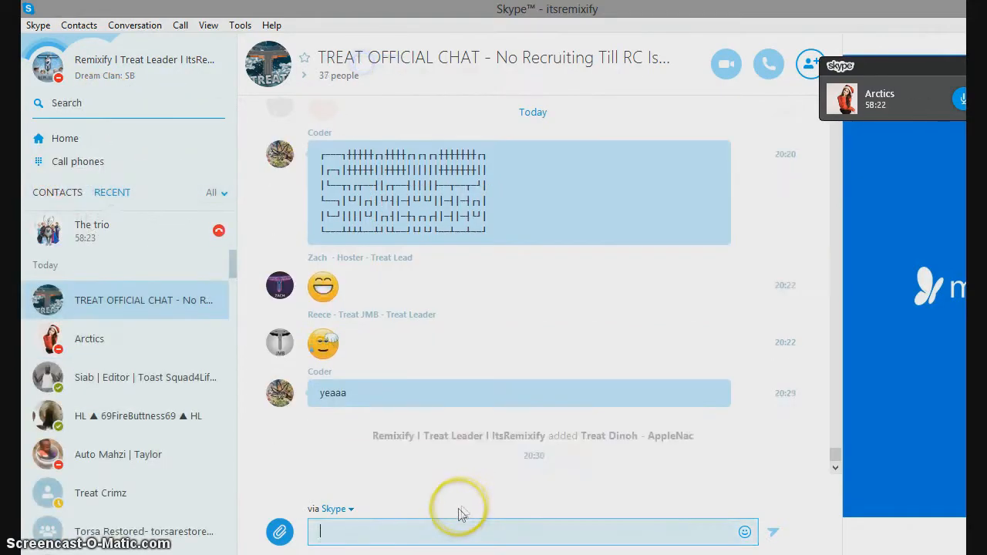
text(new d)
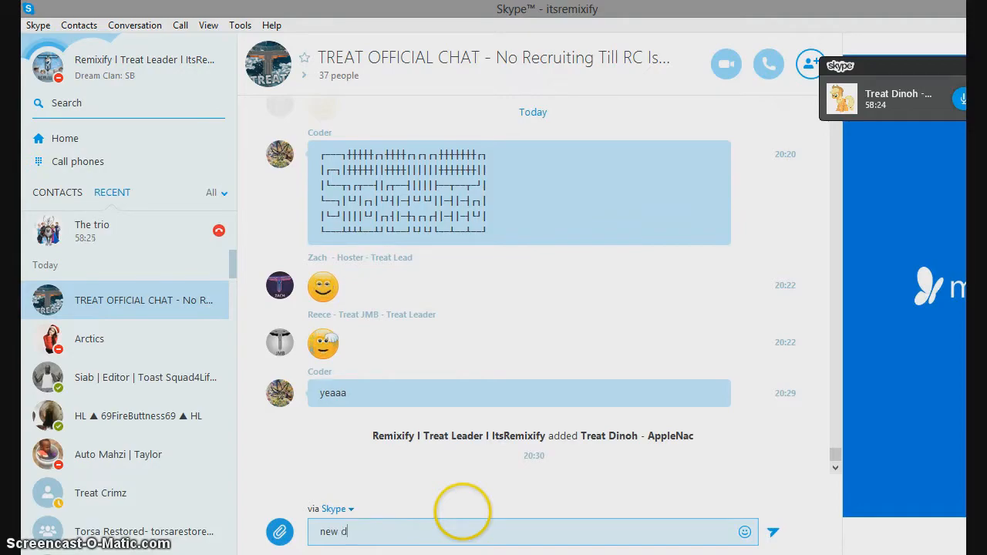
text(player)
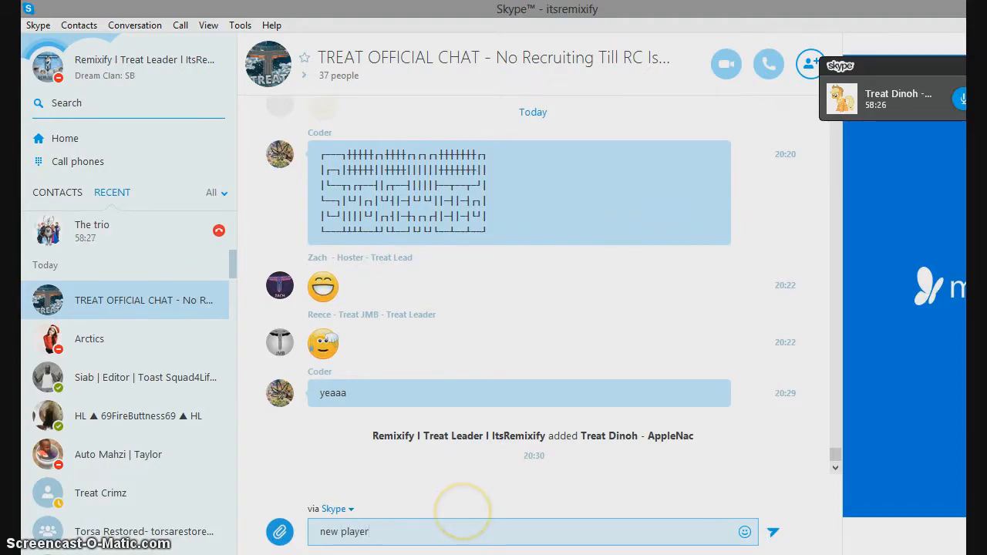
text(and di)
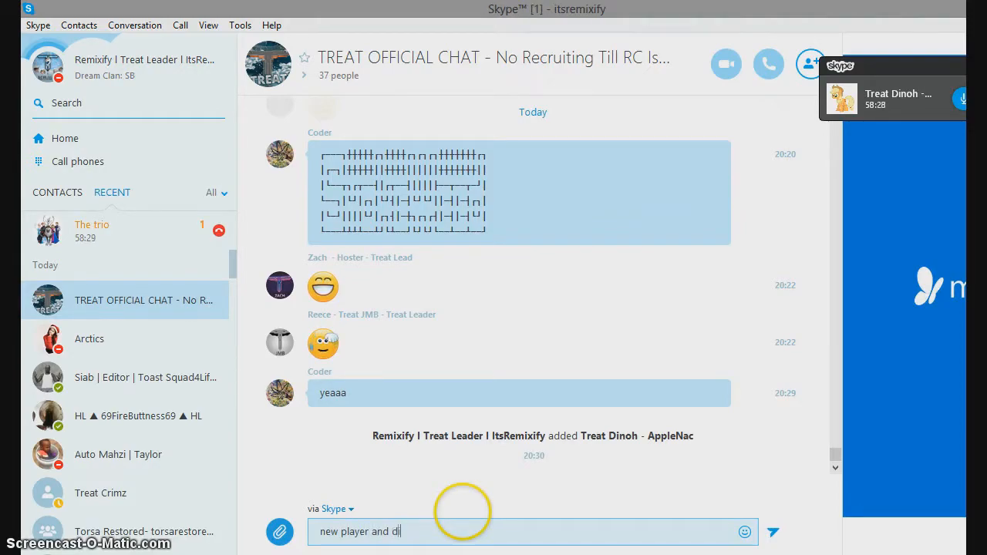
key(Return)
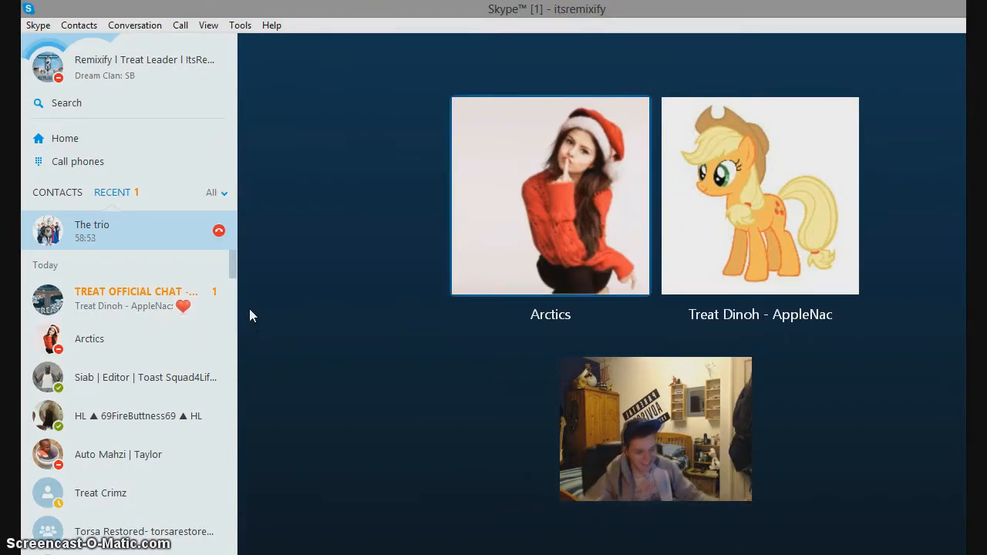
click(124, 230)
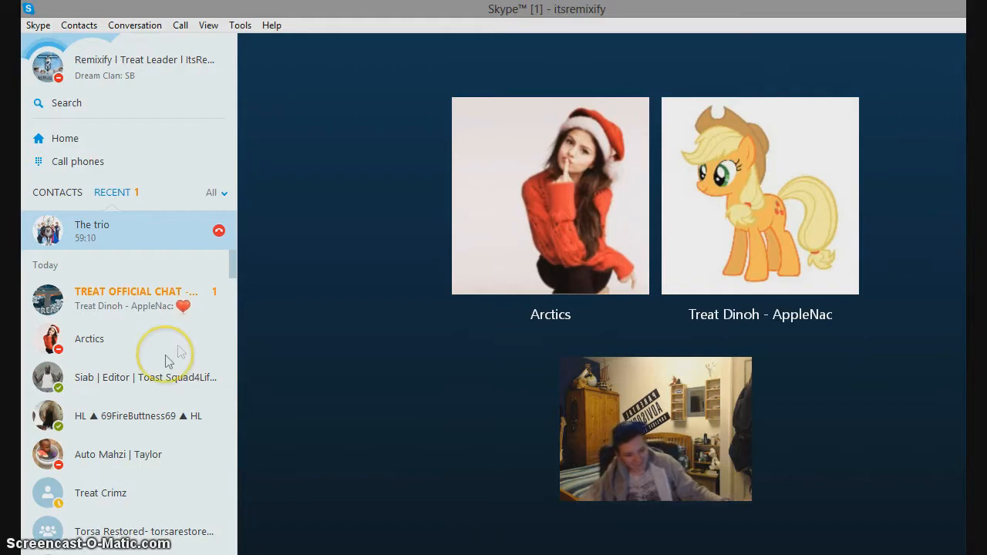
mouse_move(191, 474)
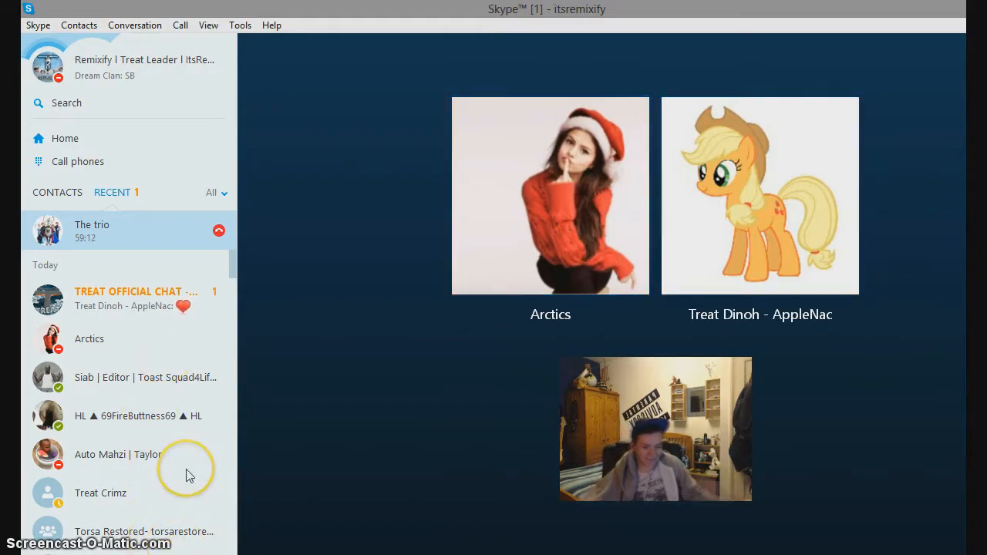
click(759, 195)
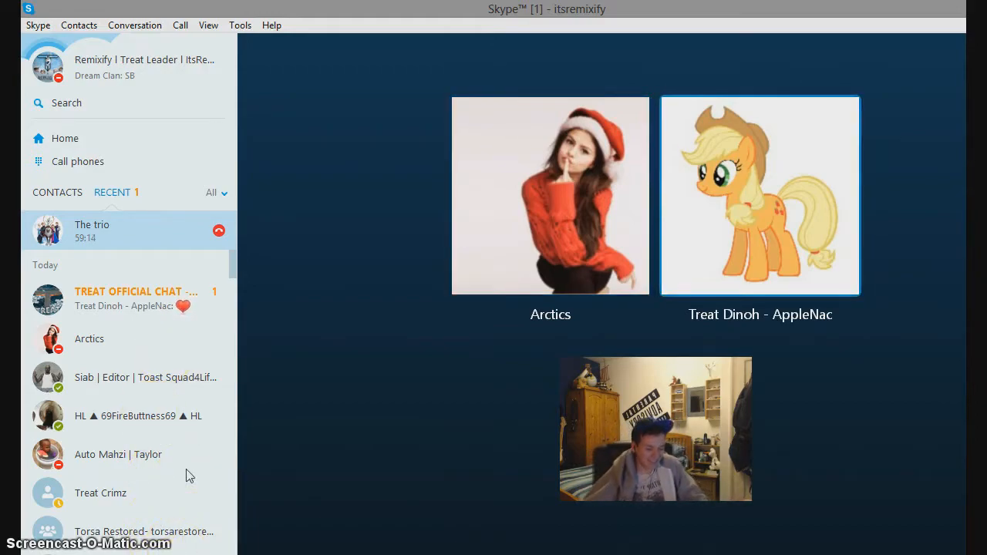